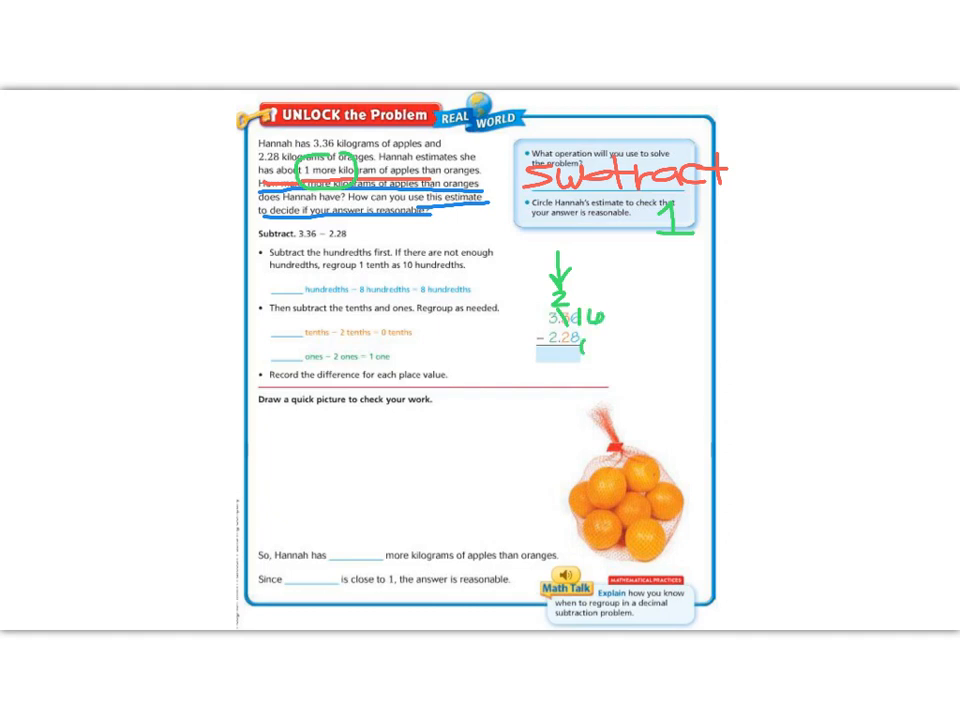
- Regroup 3.36 over 2.28 and write the difference digit 8 beneath
type("8")
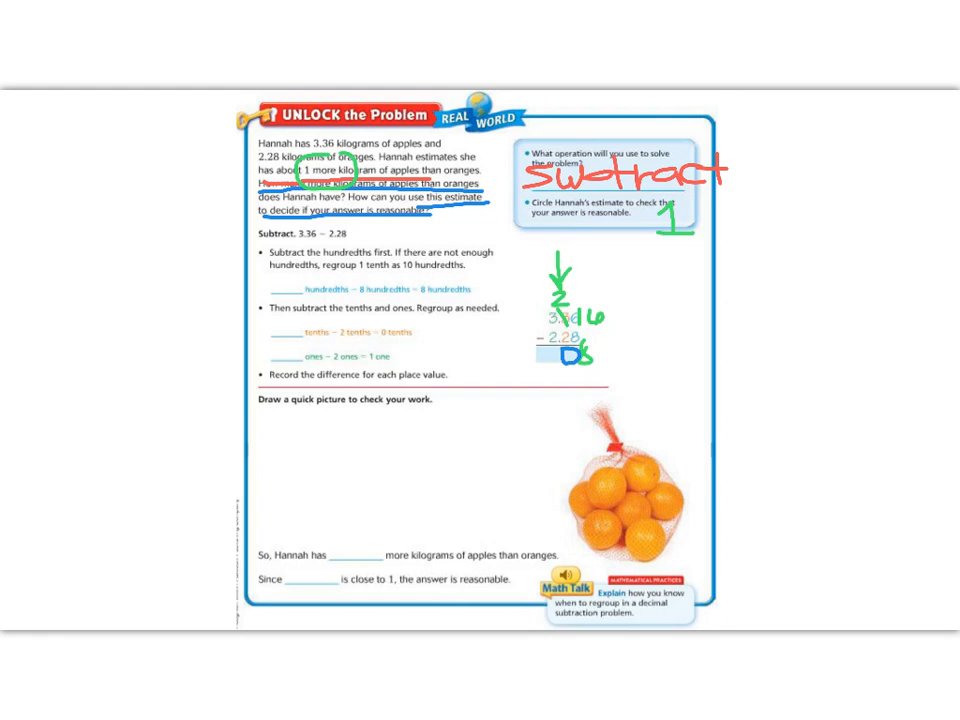
left_click(540, 348)
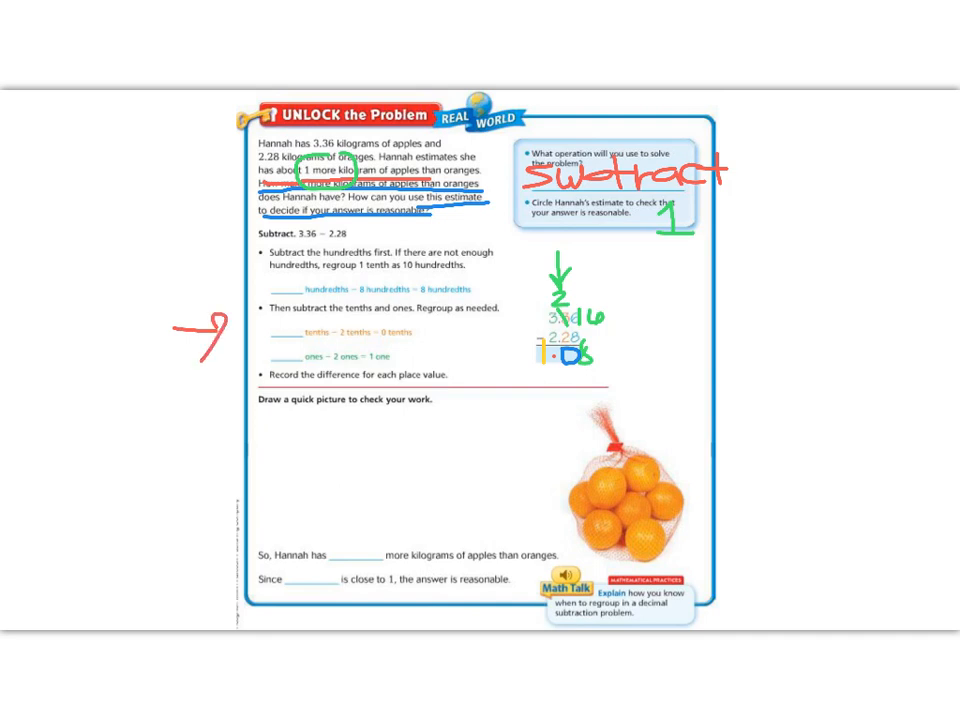
- Handwrite 16, 3 and 1.0 into the regrouping blanks for hundredths and tenths
type("1L")
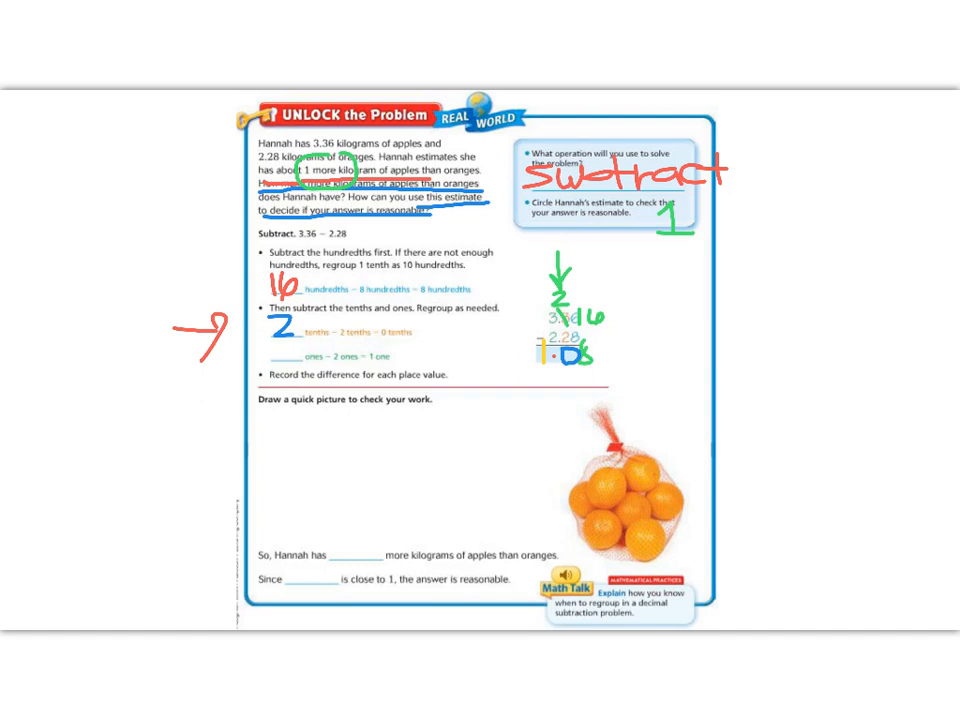
type("3")
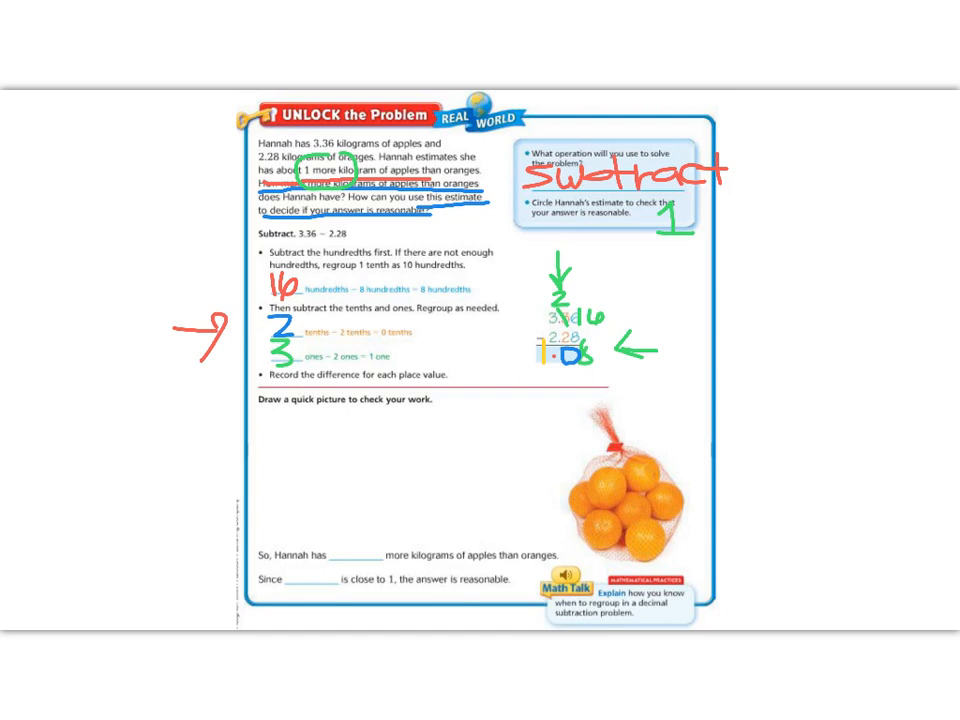
type("1.0")
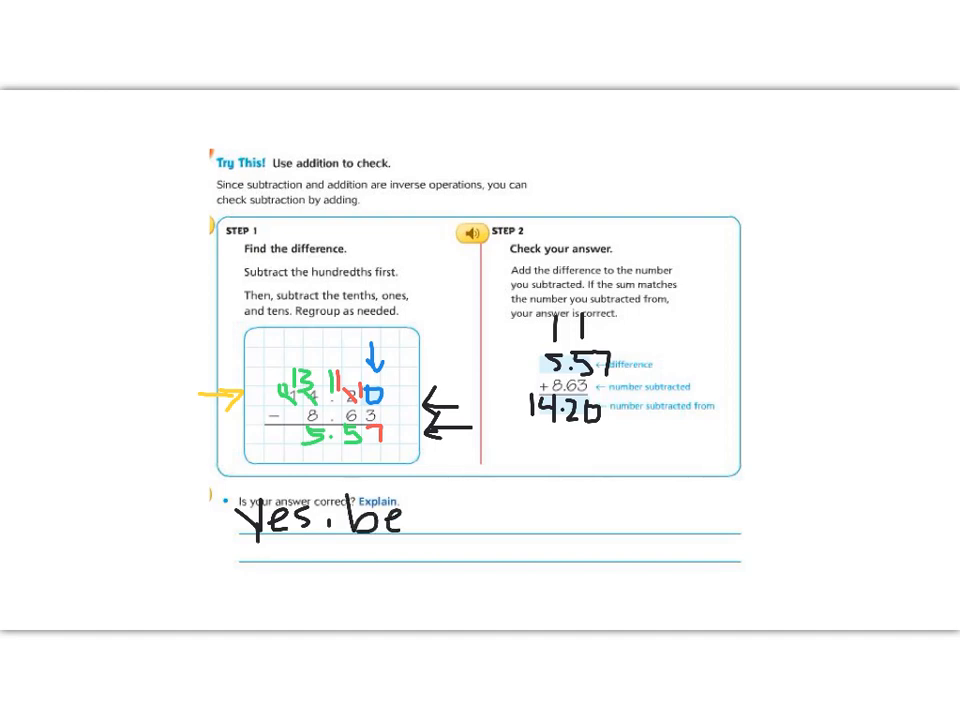
- Handwrite "Yes, because we use addition to check our work!" under the question
type("cau")
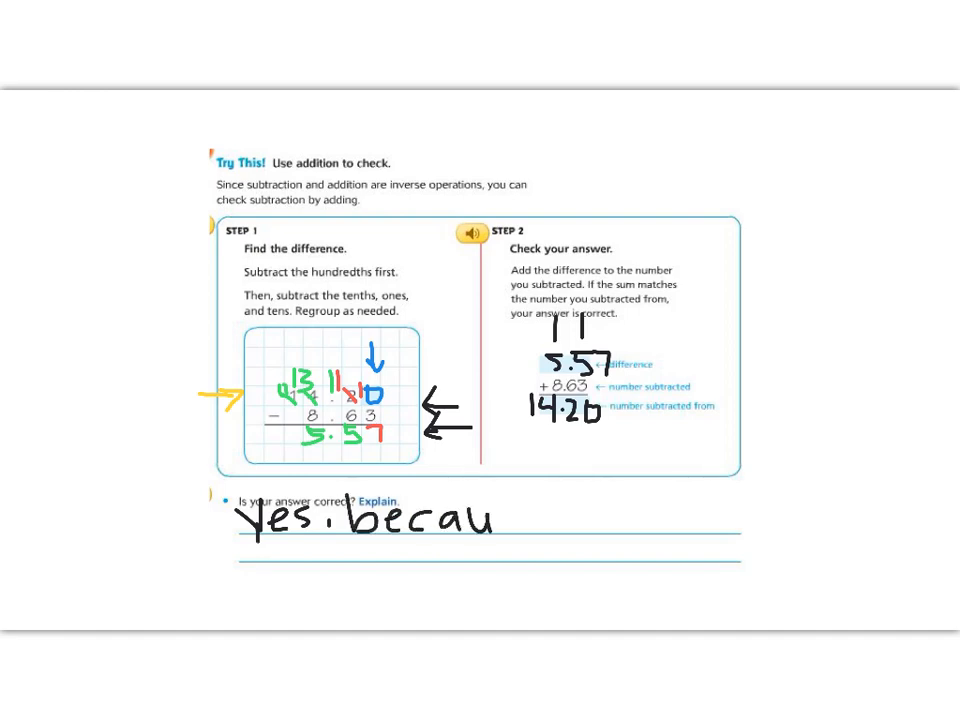
type("se we use")
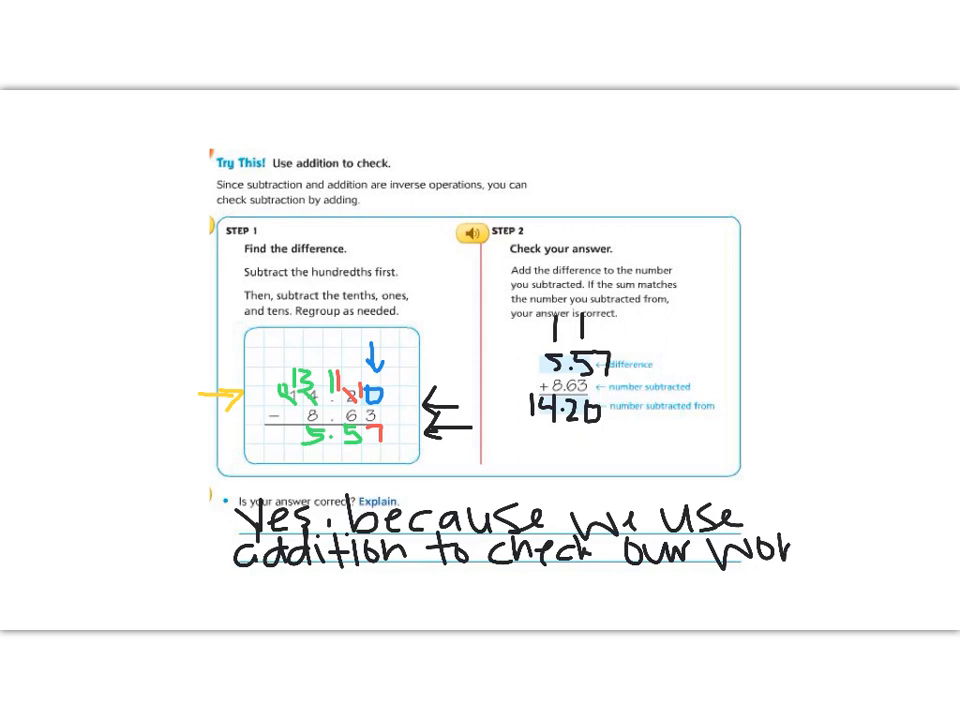
type("rk!")
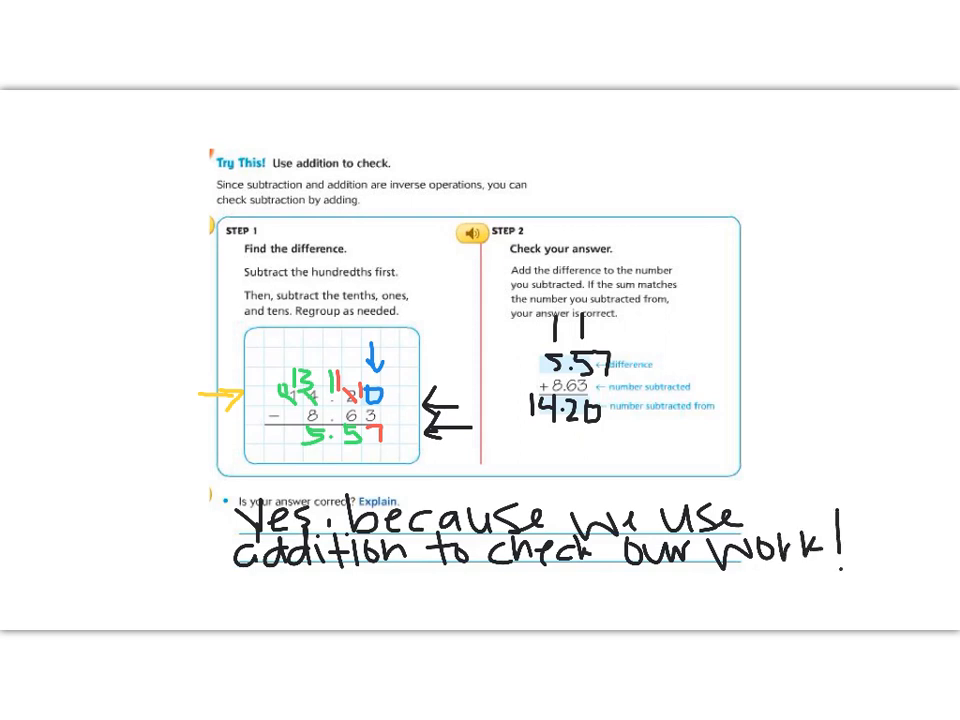